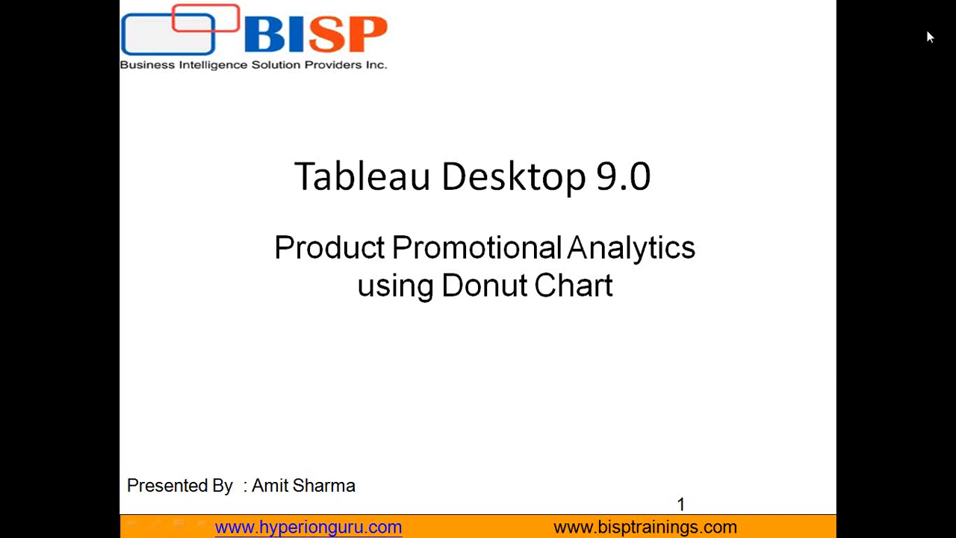
mouse_move(930, 34)
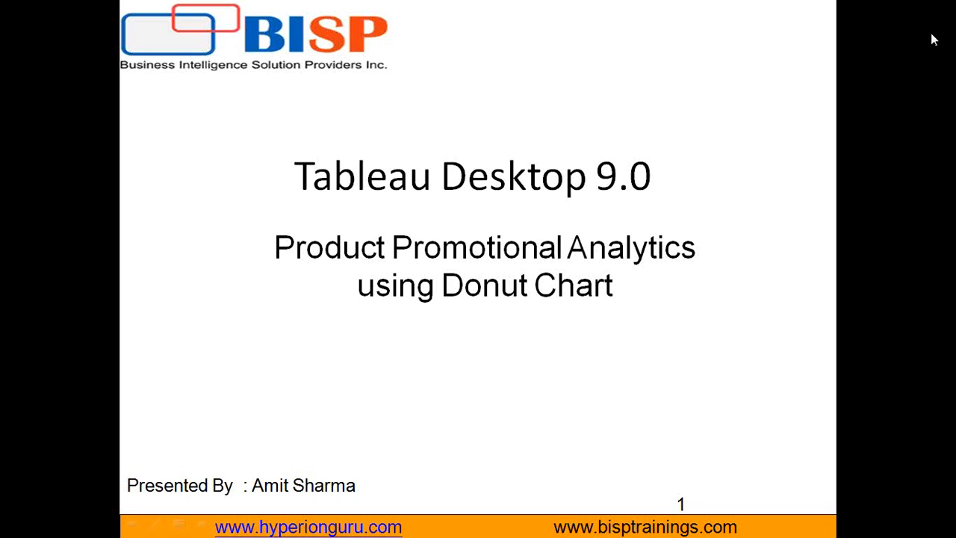
mouse_move(567, 360)
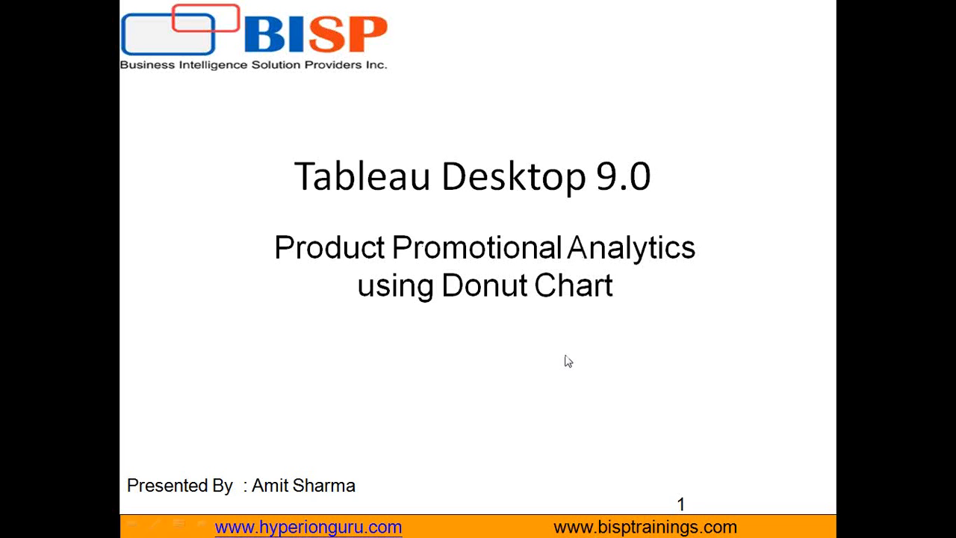
mouse_move(620, 341)
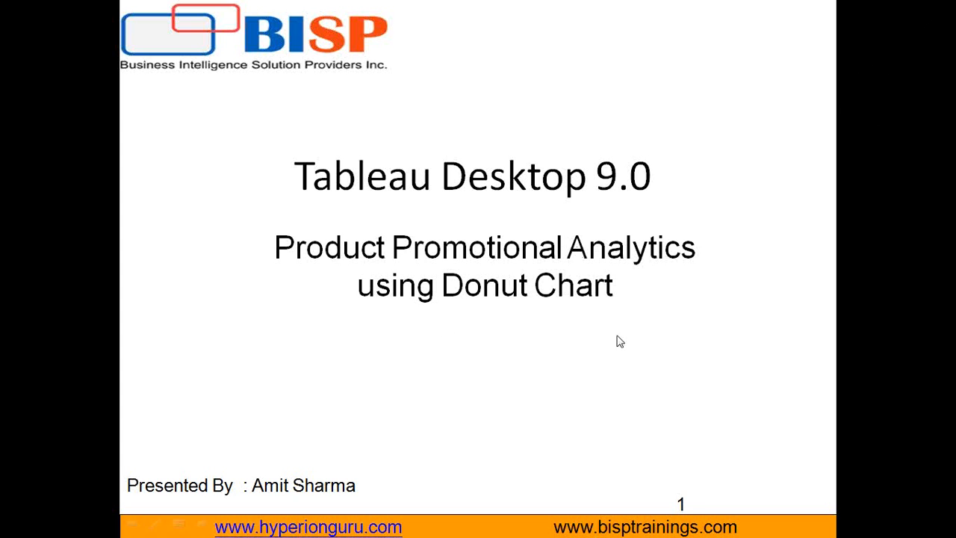
- Inspect the PROD_ID field of Fact_SALES in the data source view
key("Right")
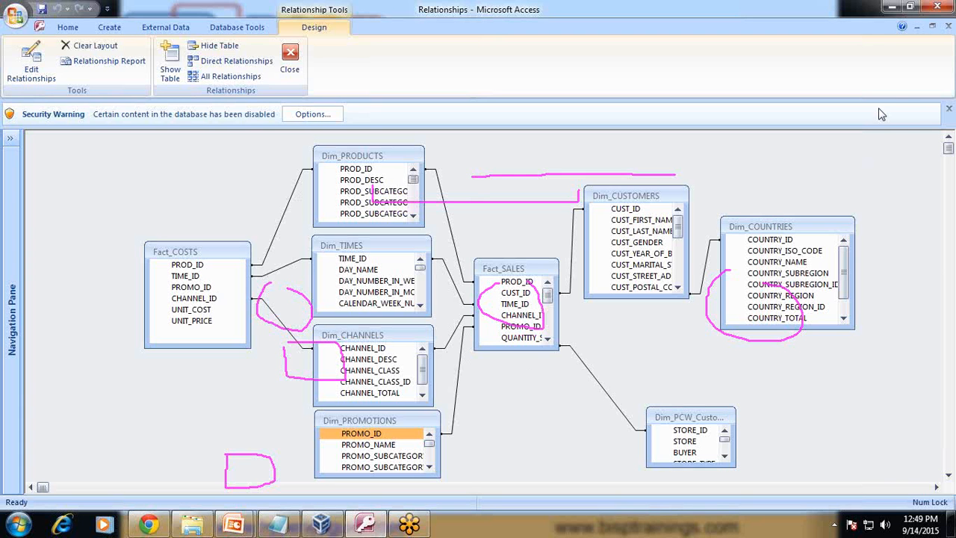
left_click(851, 56)
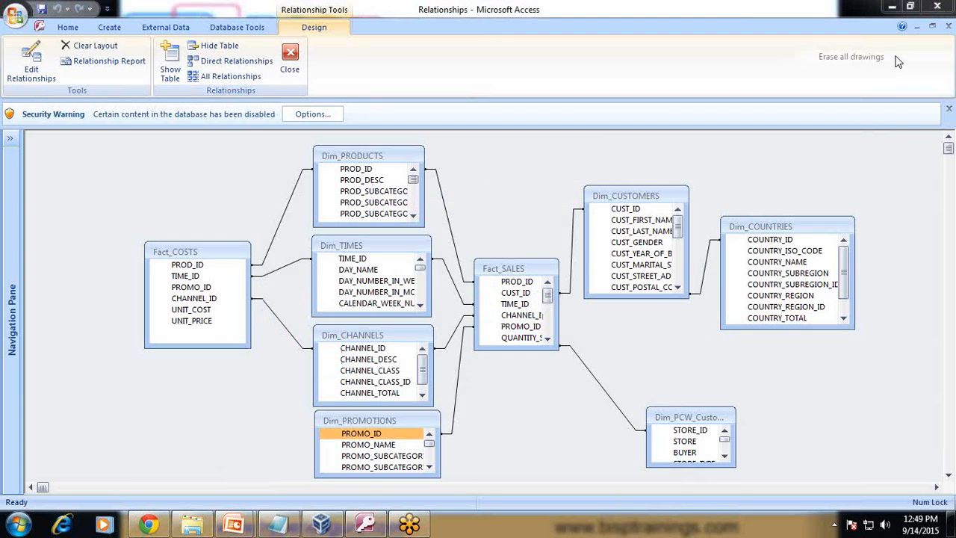
left_click(516, 281)
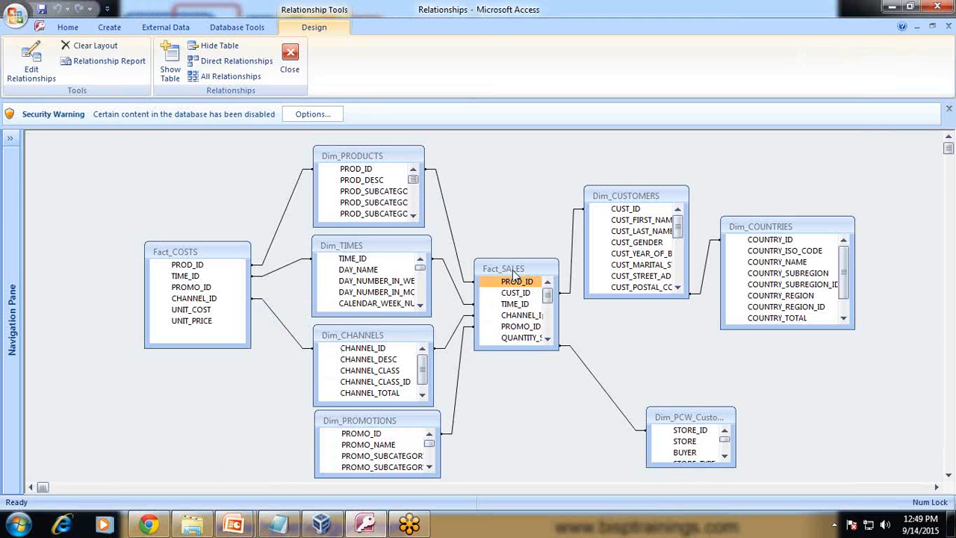
left_click(361, 433)
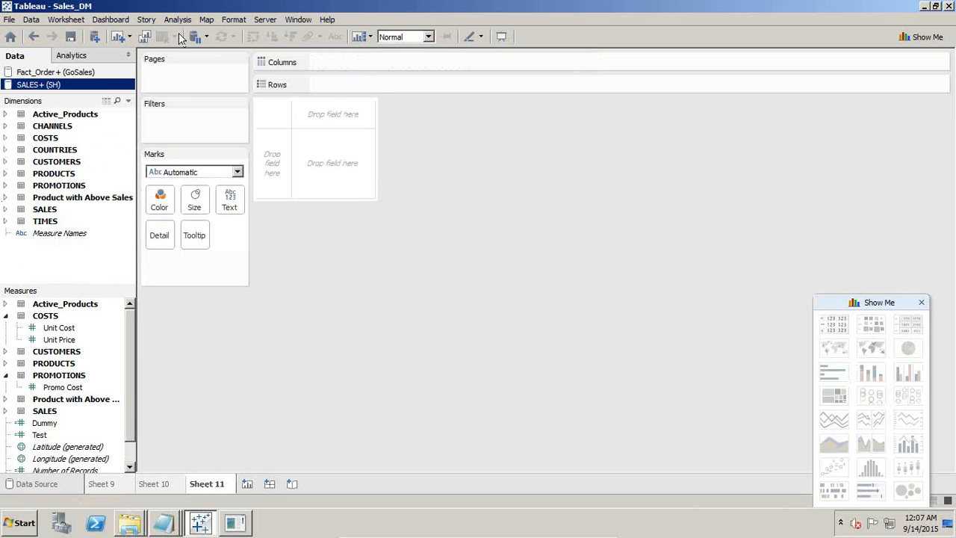
- Create a calculated measure Dummy1 returning 0, accepting the rename from the duplicate name Dummy
left_click(177, 19)
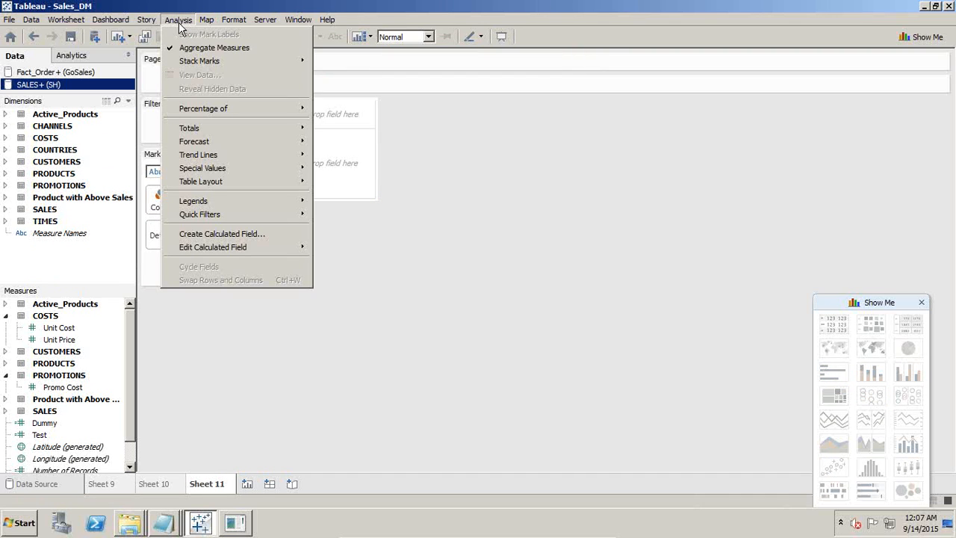
mouse_move(212, 127)
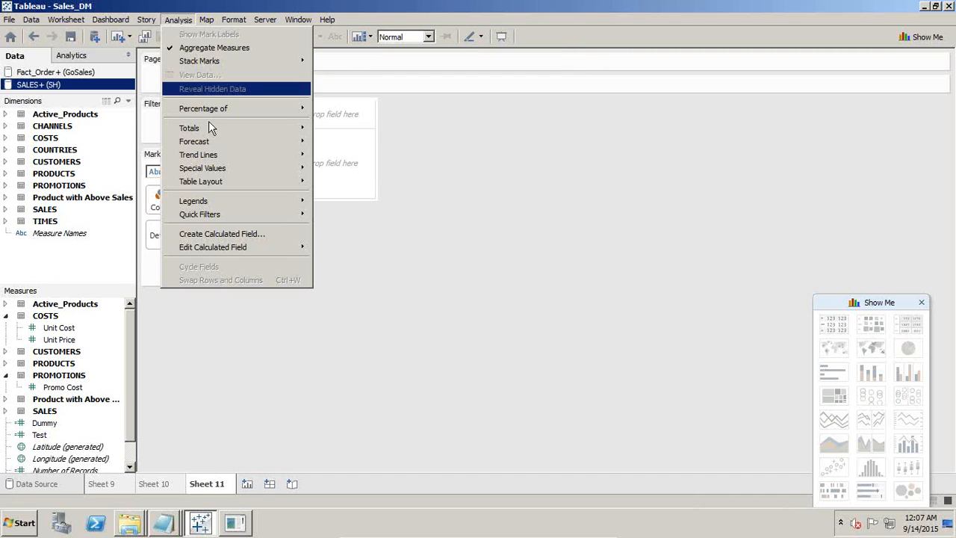
left_click(221, 233)
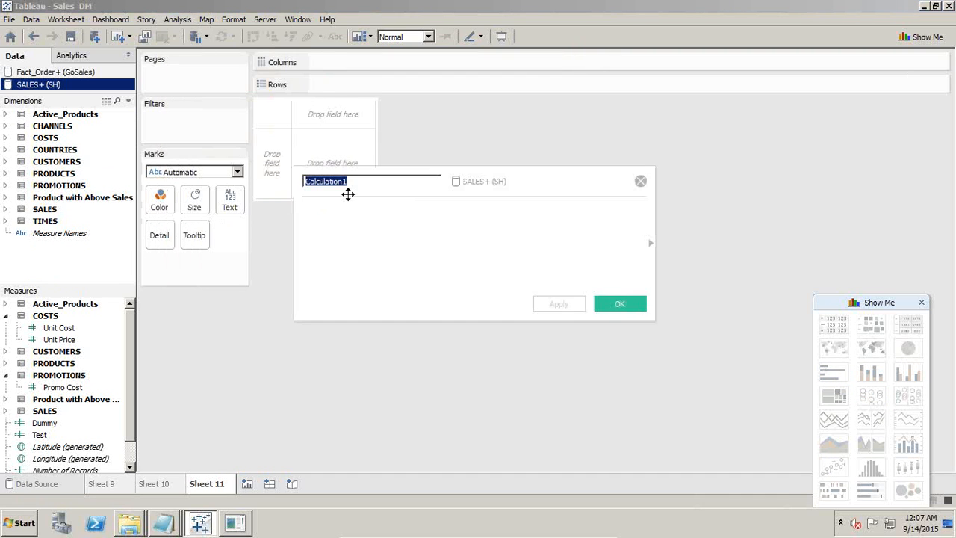
type("Dummy")
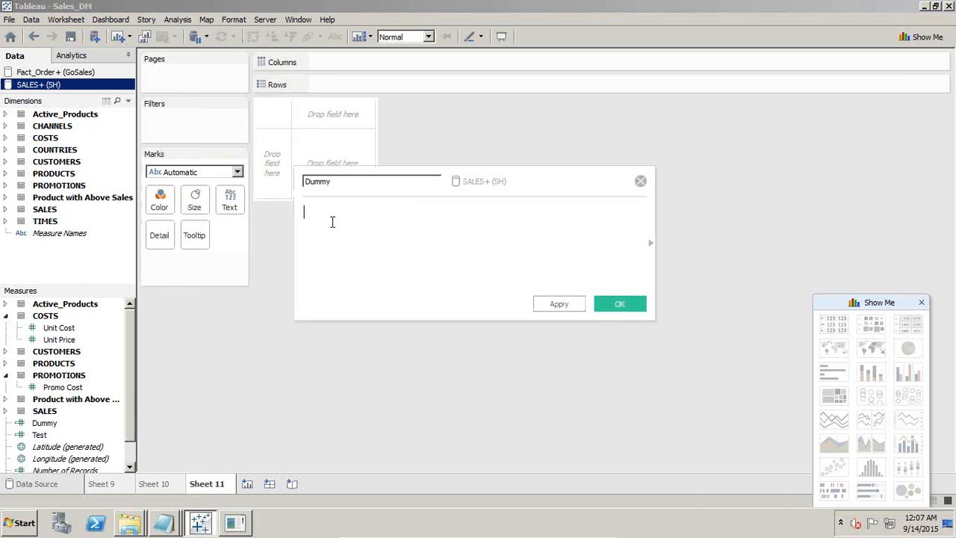
left_click(559, 303)
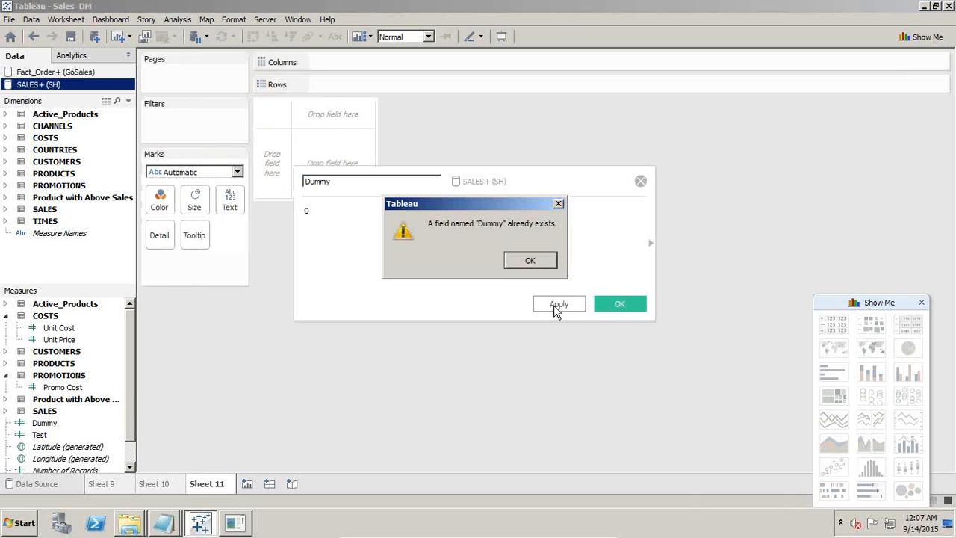
left_click(529, 260)
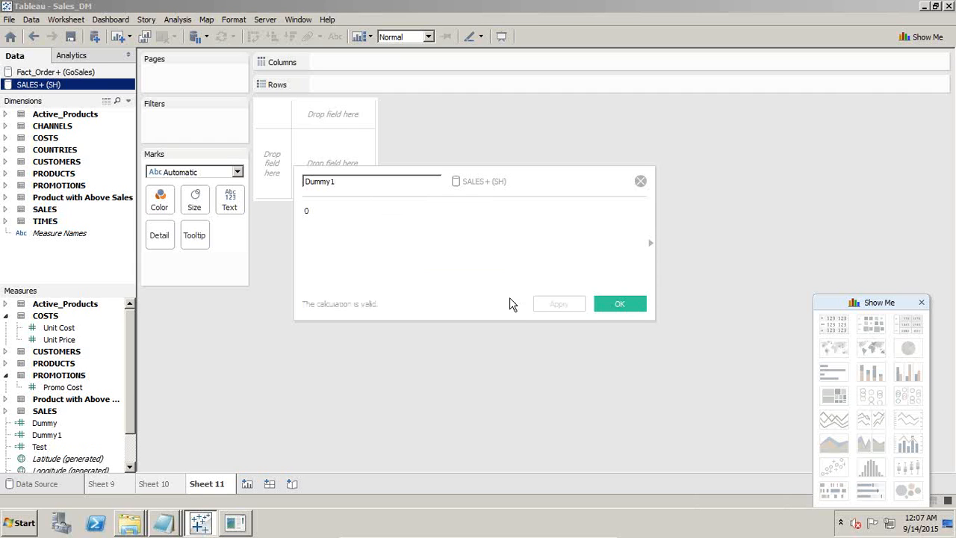
left_click(619, 303)
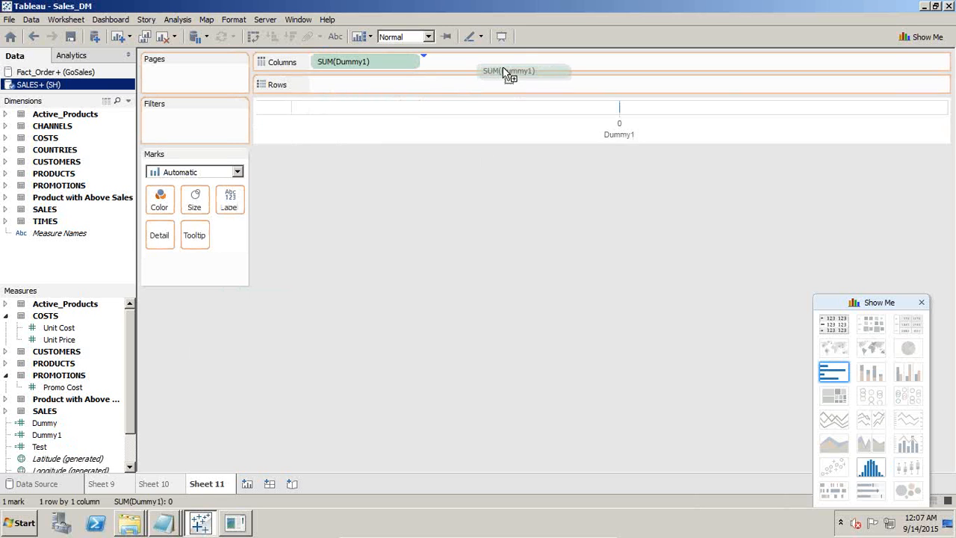
- Add a second SUM(Dummy1) on a dual axis and draw the first layer as a pie
left_click_drag(508, 71, 476, 61)
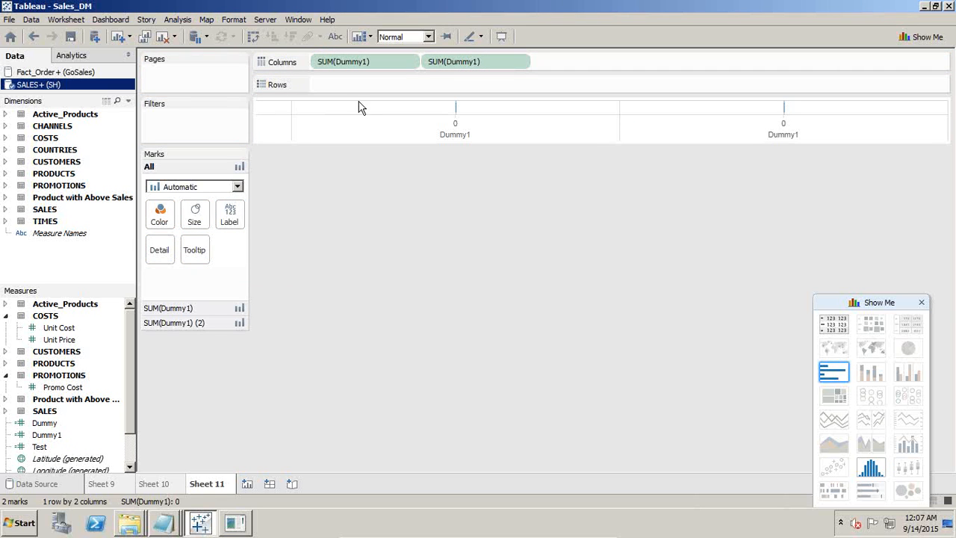
right_click(782, 123)
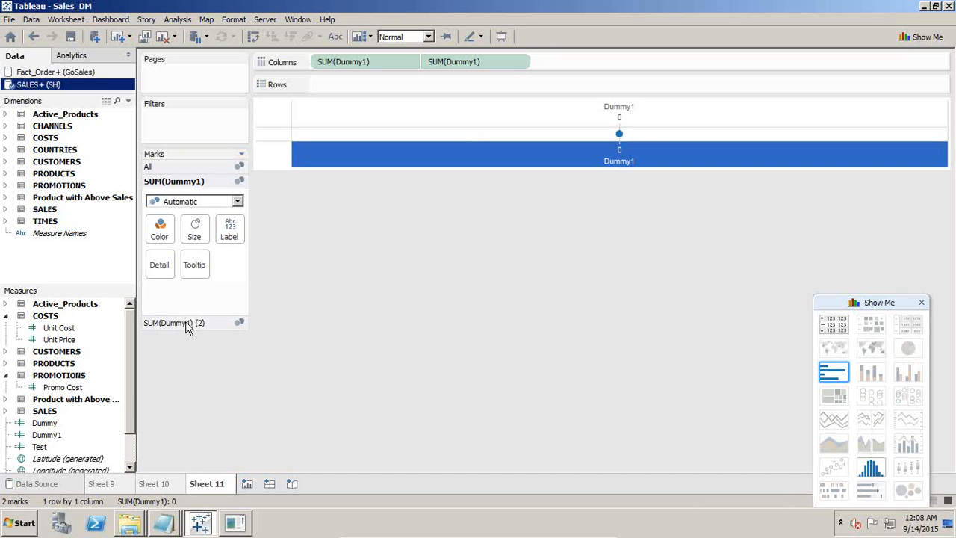
mouse_move(209, 218)
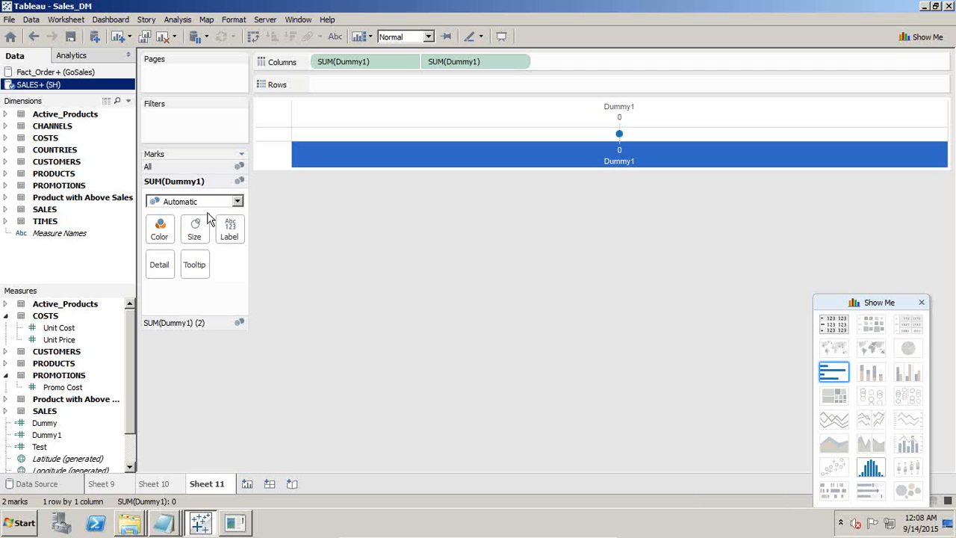
left_click(237, 201)
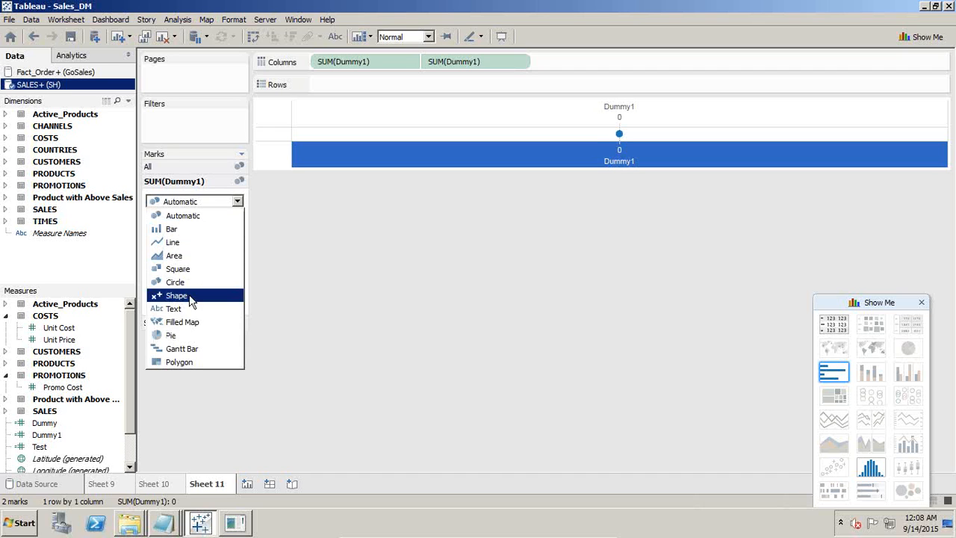
left_click(170, 335)
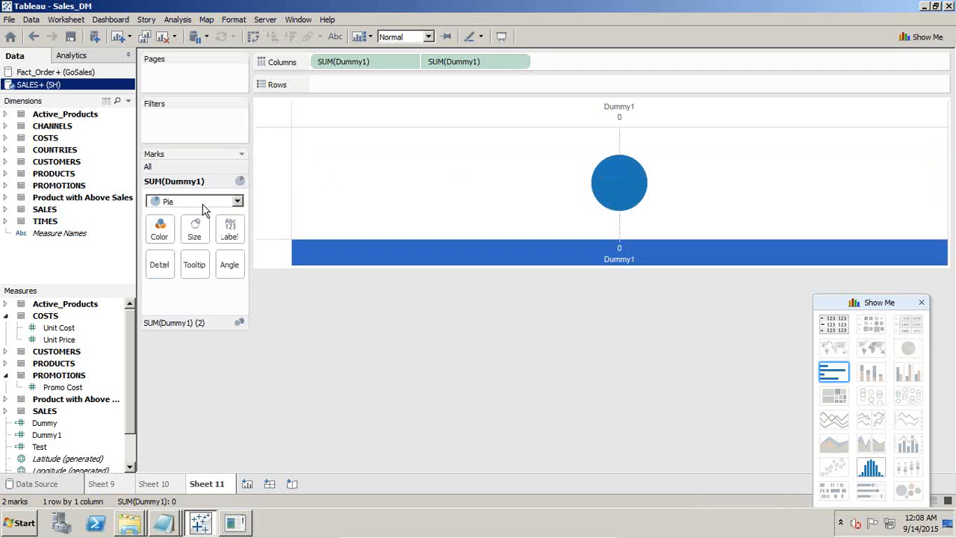
mouse_move(607, 196)
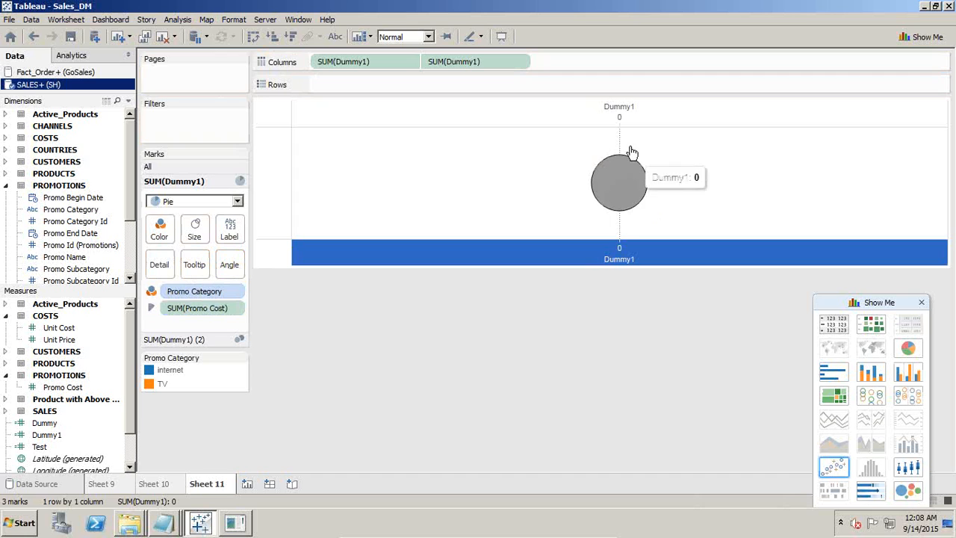
mouse_move(596, 201)
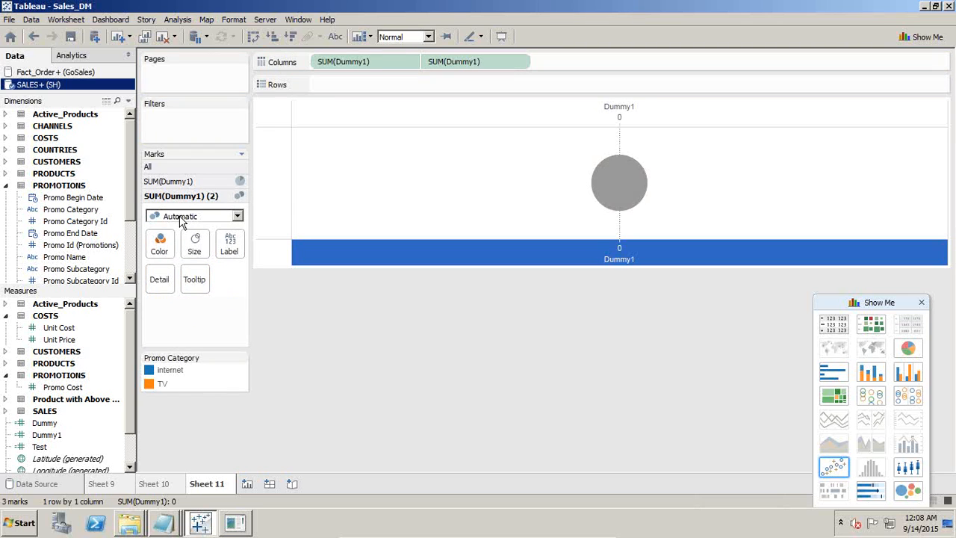
- Set the second Dummy1 layer's mark type to a circle filling the donut centre
left_click(159, 243)
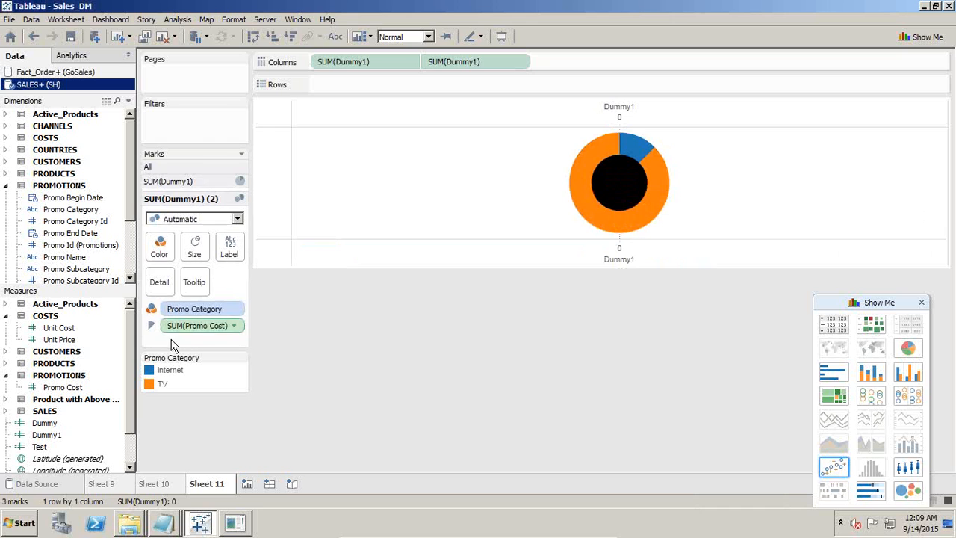
left_click(159, 244)
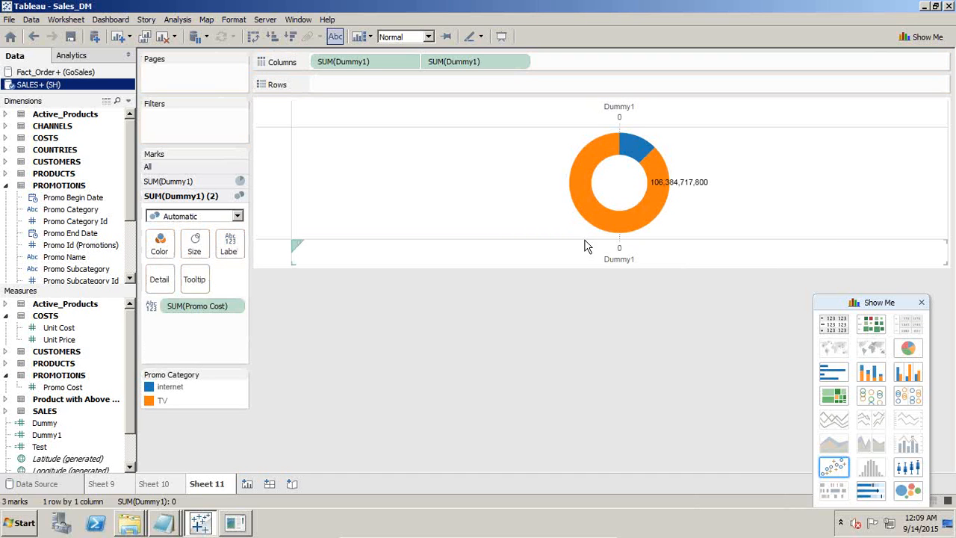
- Label the outer pie slices with Promo Cost as percent of total (12.54% and 87.46%)
left_click(202, 305)
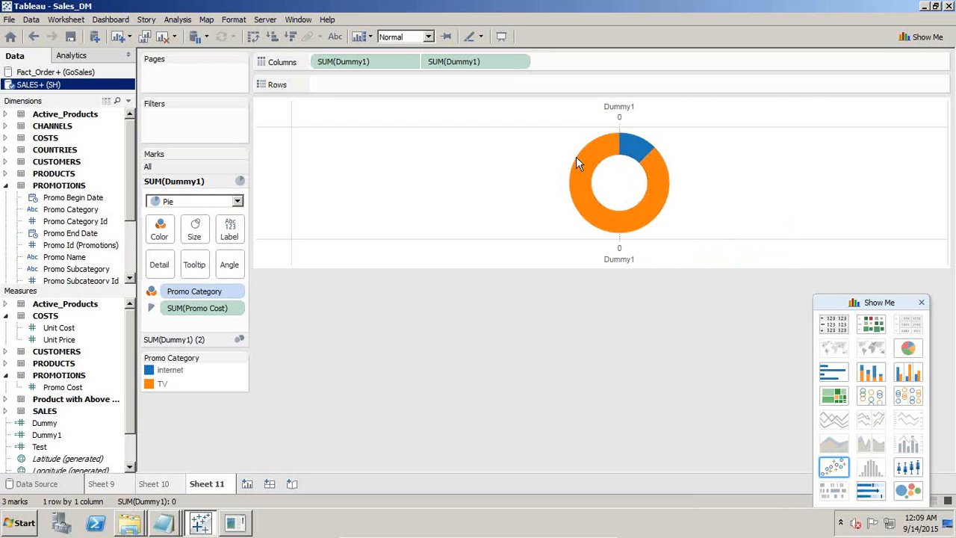
mouse_move(230, 228)
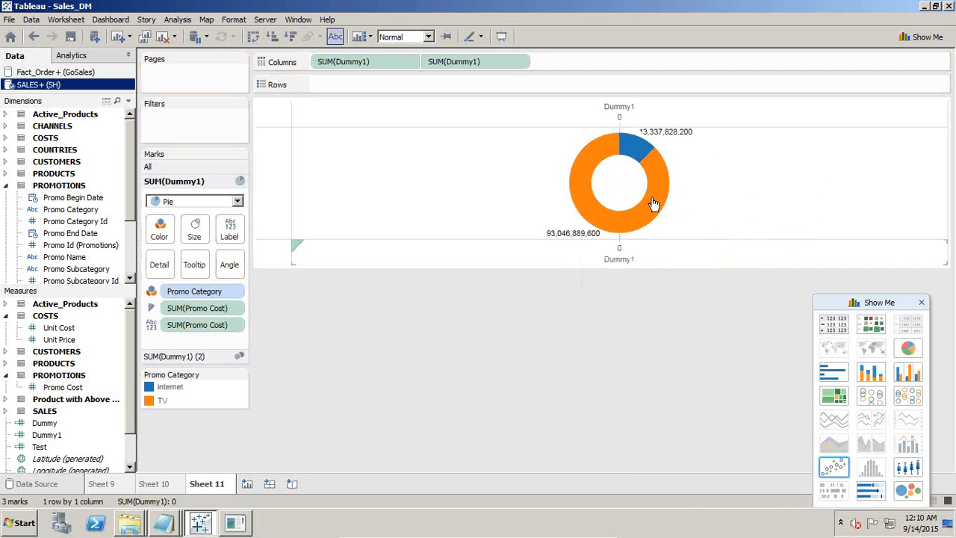
mouse_move(572, 239)
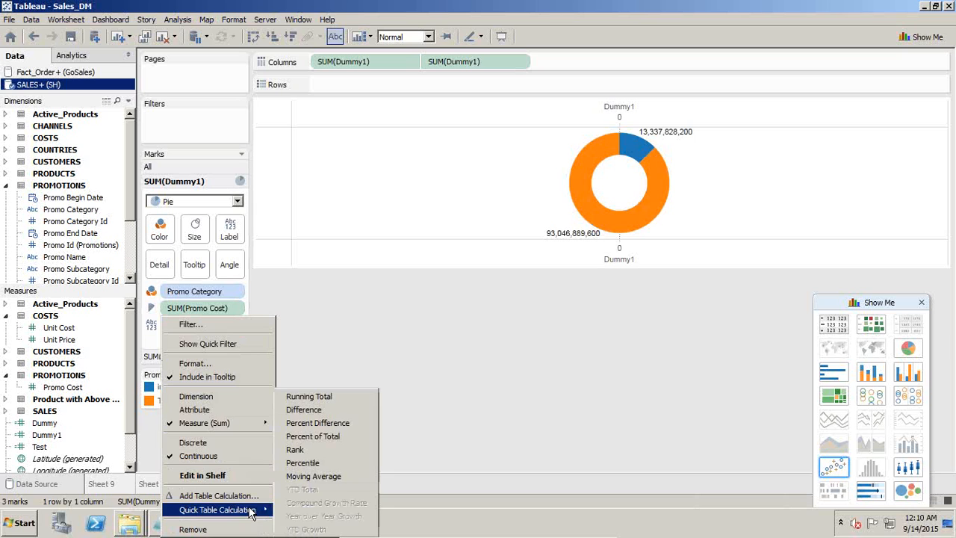
mouse_move(312, 437)
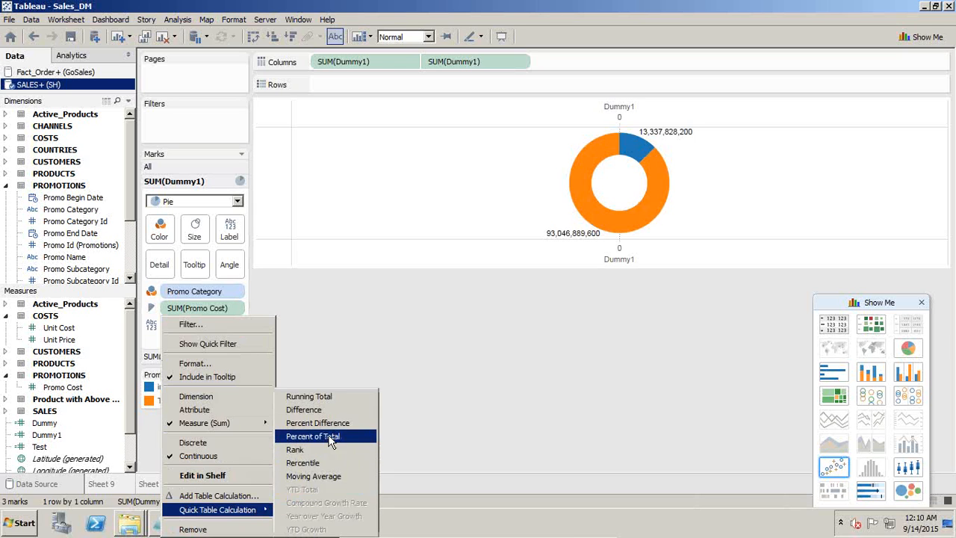
left_click(312, 436)
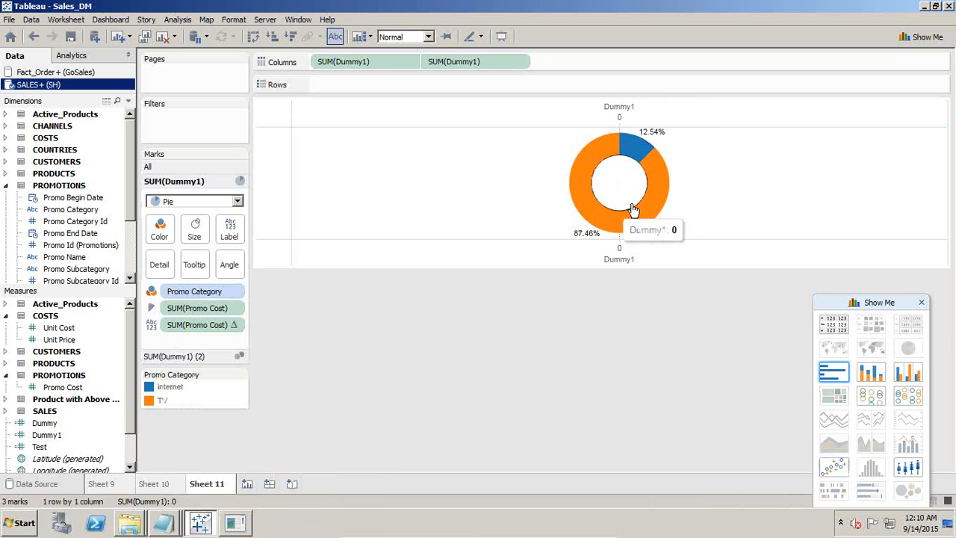
mouse_move(335, 106)
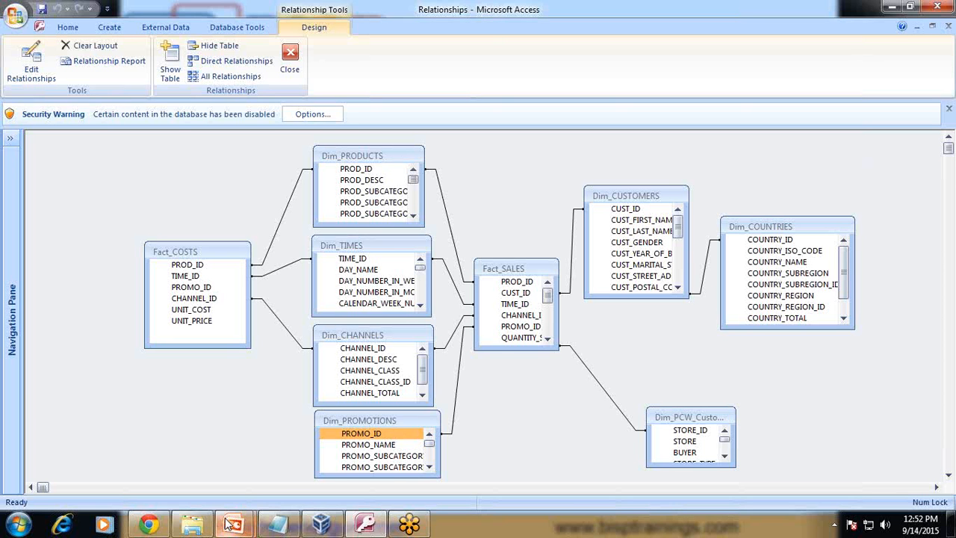
left_click(321, 523)
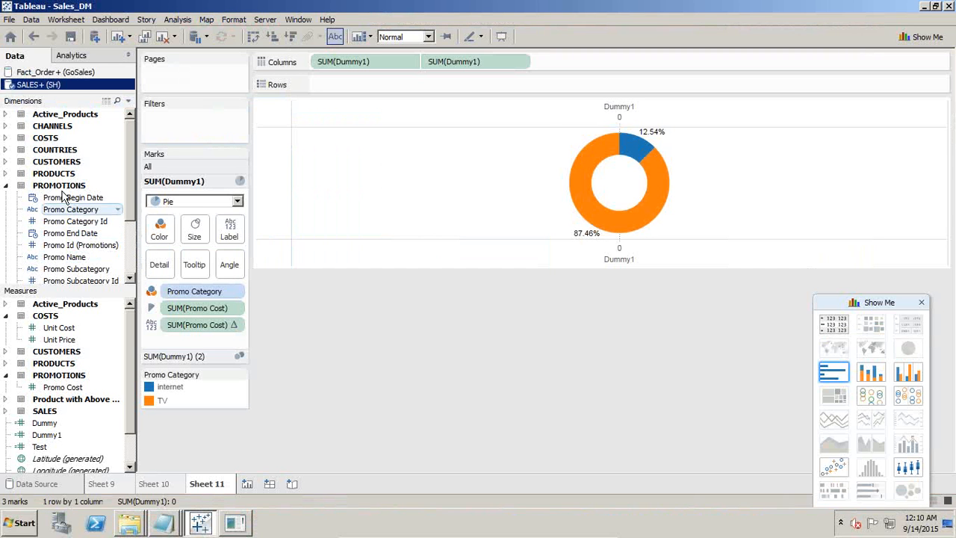
- Expand the CHANNELS table so Channel Class can split the view into Direct, Indirect and Others donuts
left_click(6, 186)
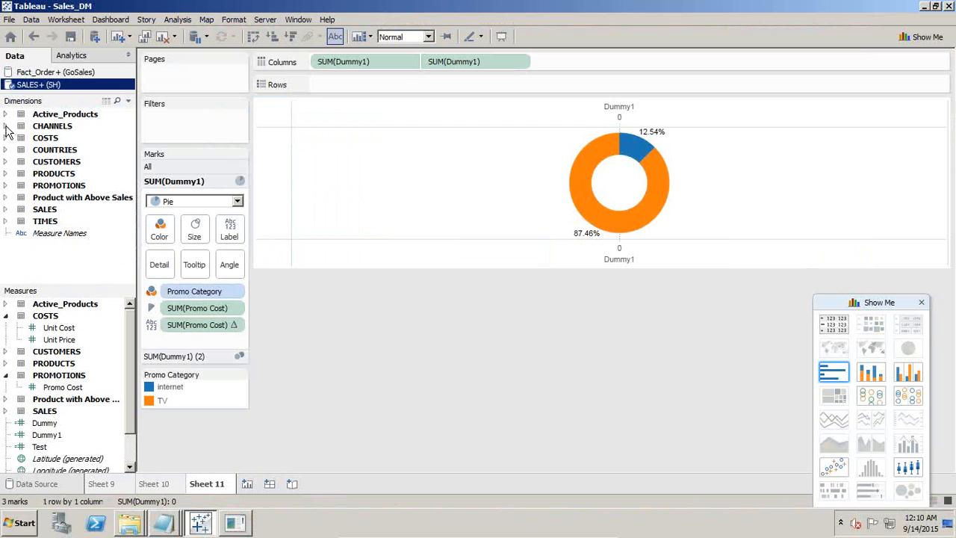
left_click(5, 126)
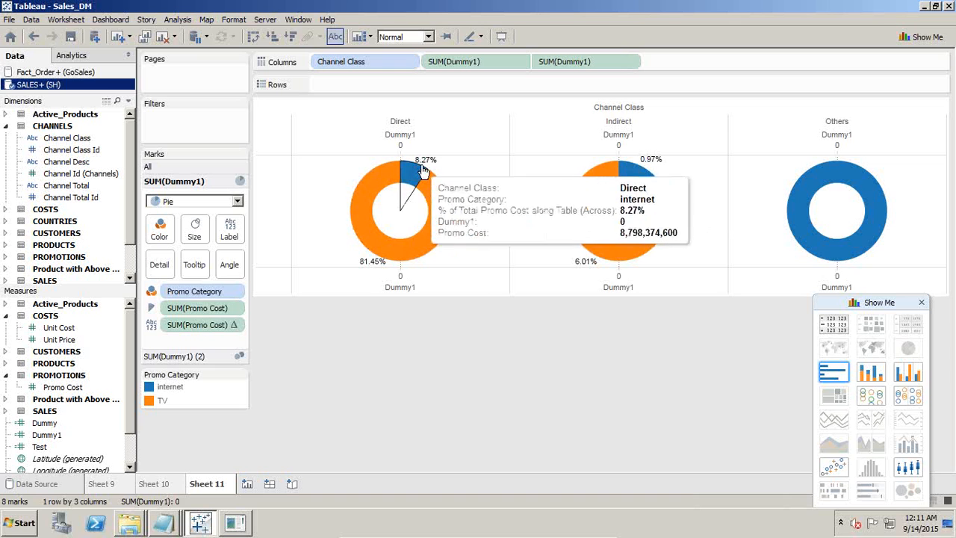
mouse_move(356, 81)
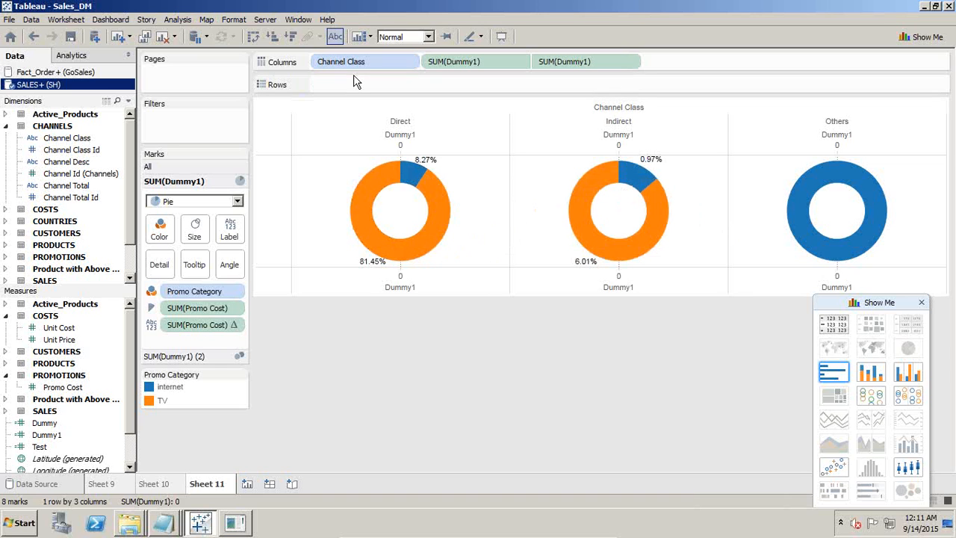
mouse_move(397, 295)
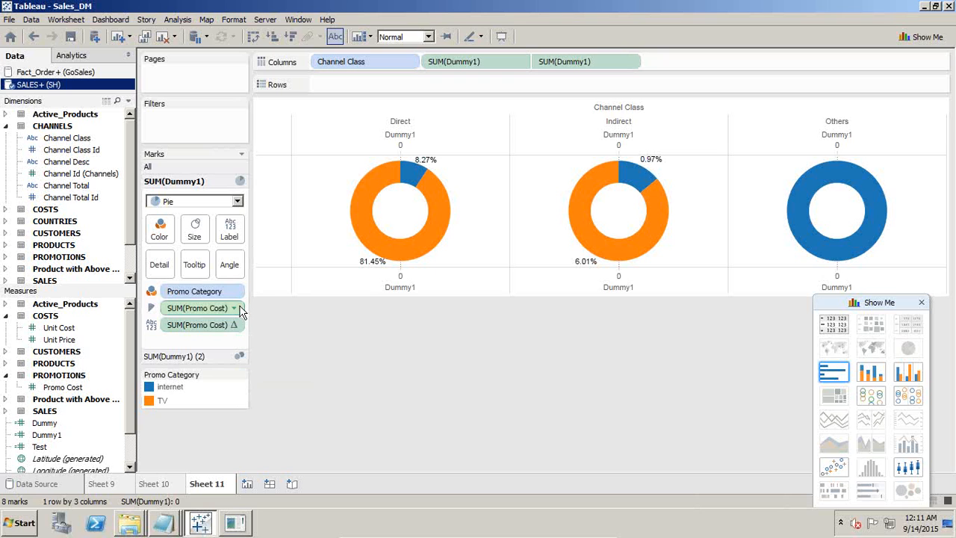
- Edit the Promo Cost percent-of-total calculation to summarize Table (Down) within each channel
right_click(195, 308)
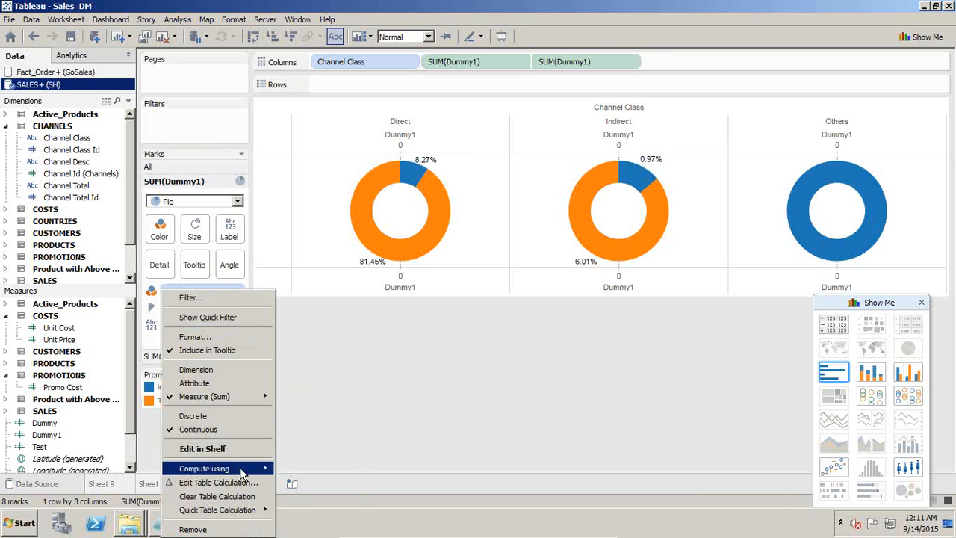
left_click(216, 482)
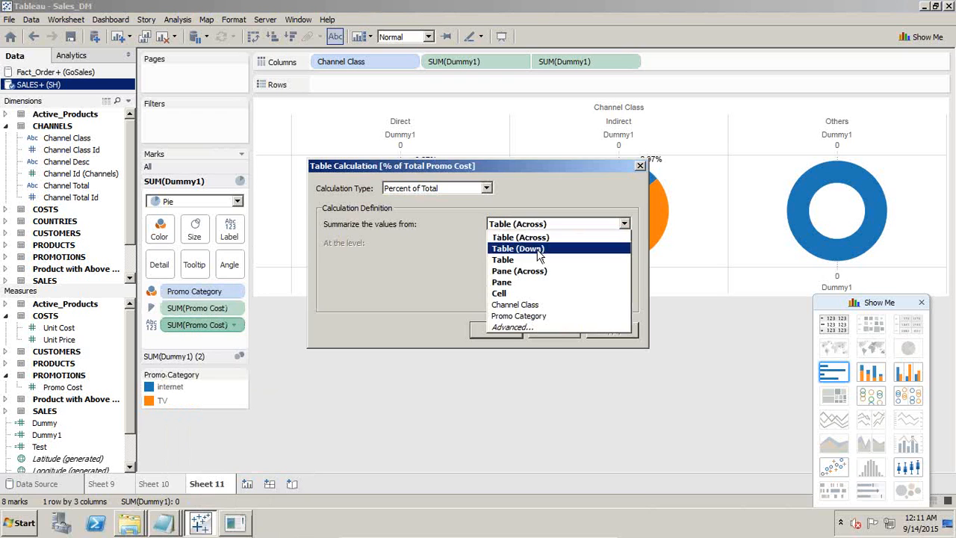
left_click(517, 248)
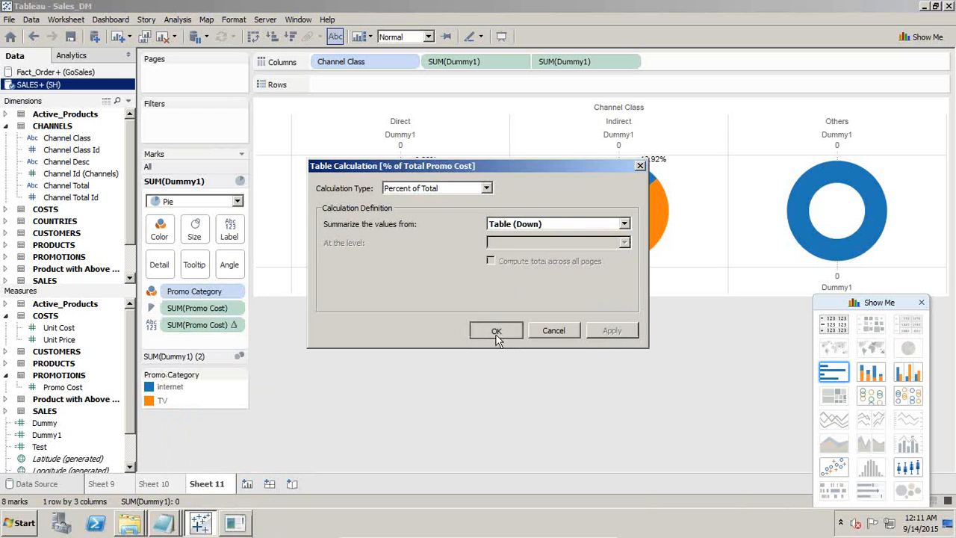
left_click(496, 331)
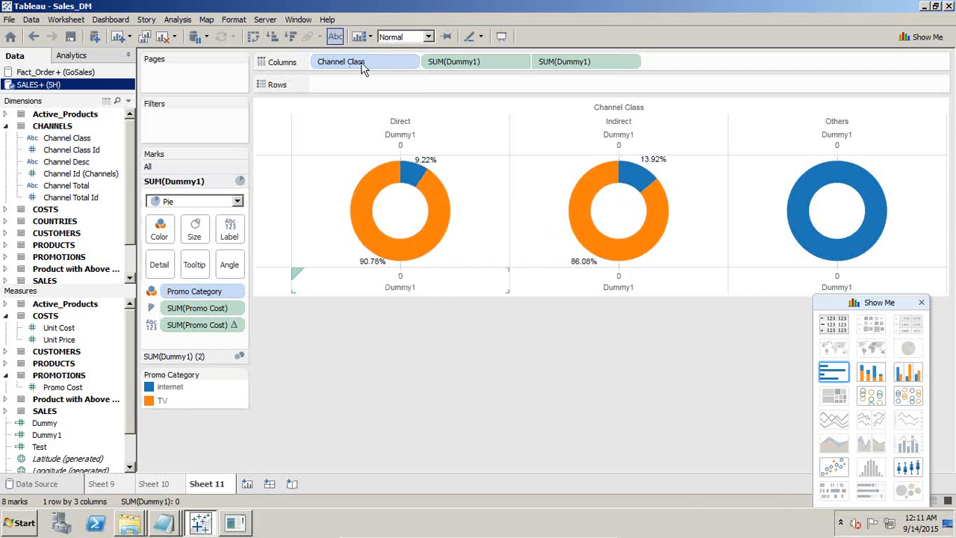
mouse_move(376, 271)
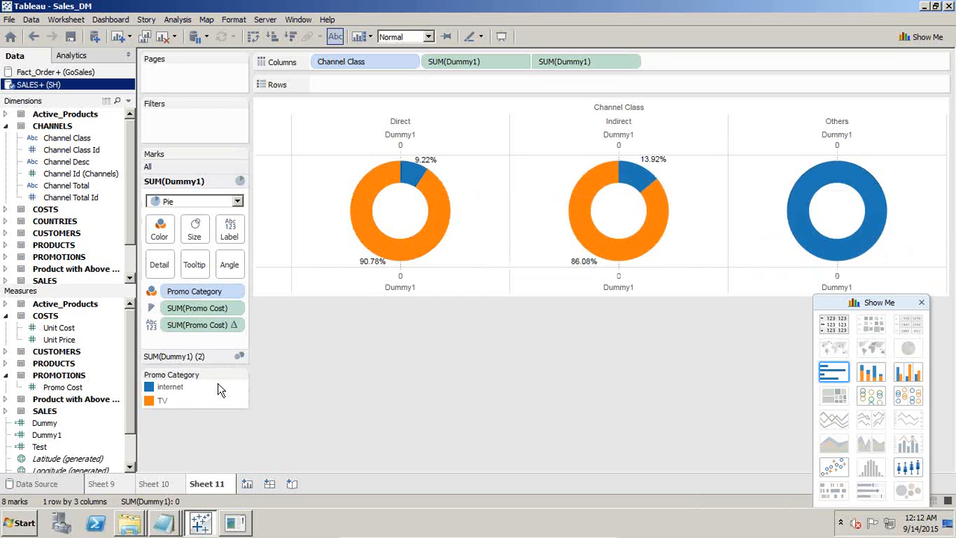
mouse_move(823, 158)
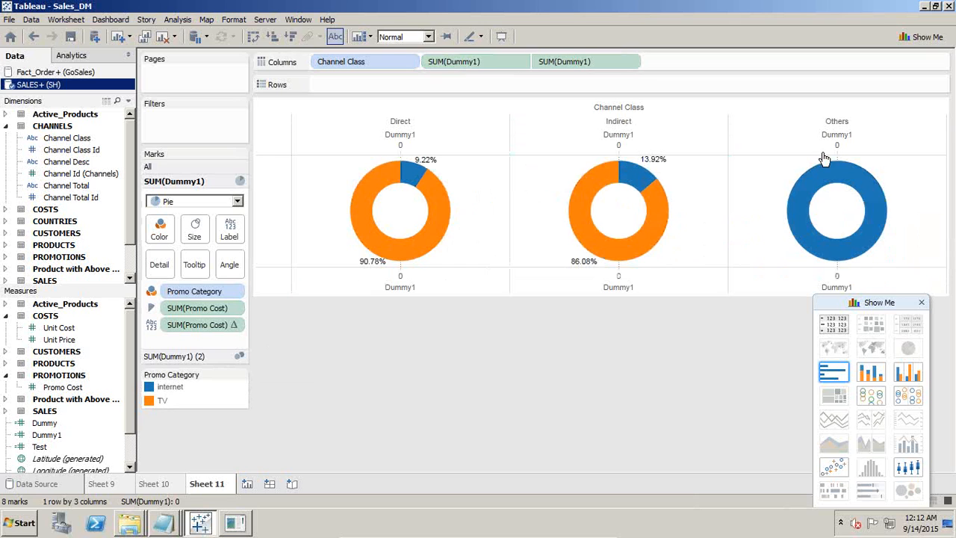
mouse_move(405, 202)
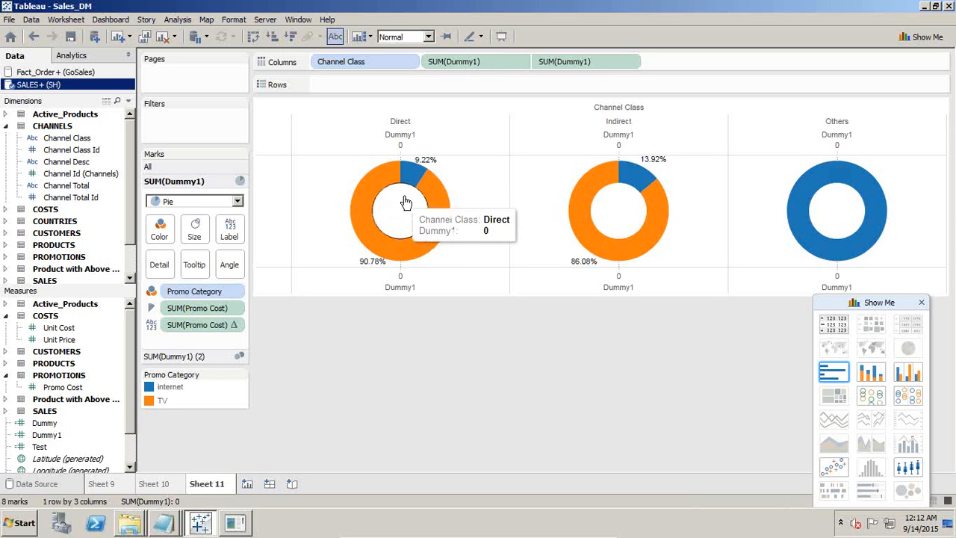
mouse_move(380, 250)
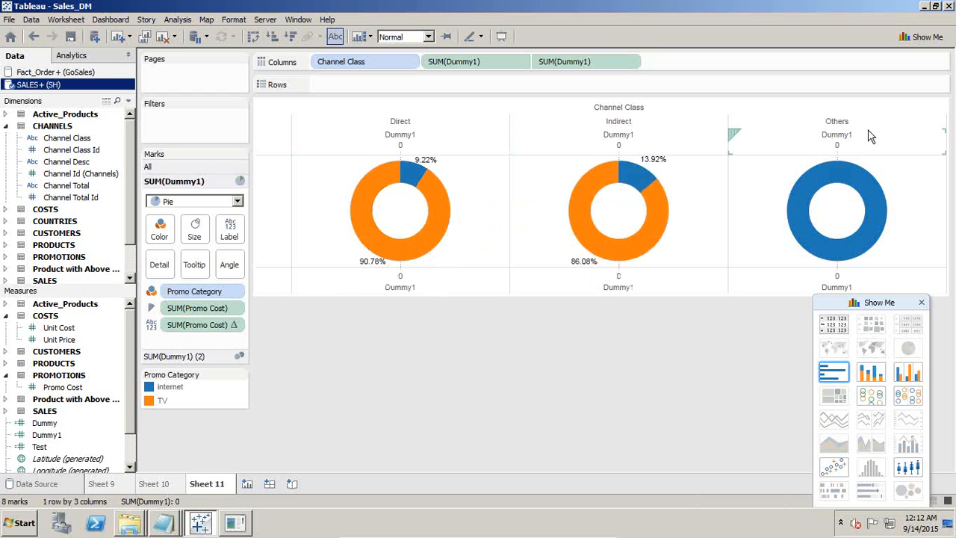
mouse_move(206, 428)
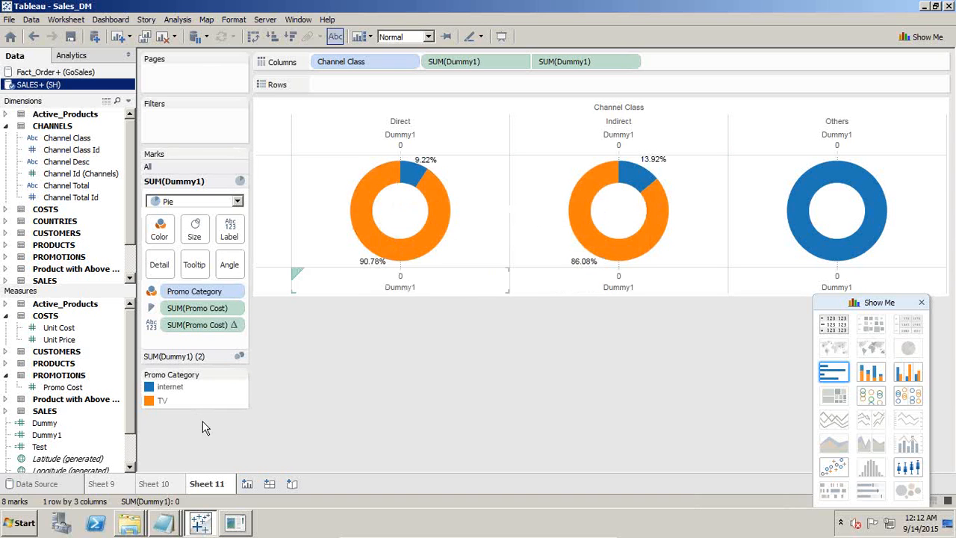
mouse_move(837, 209)
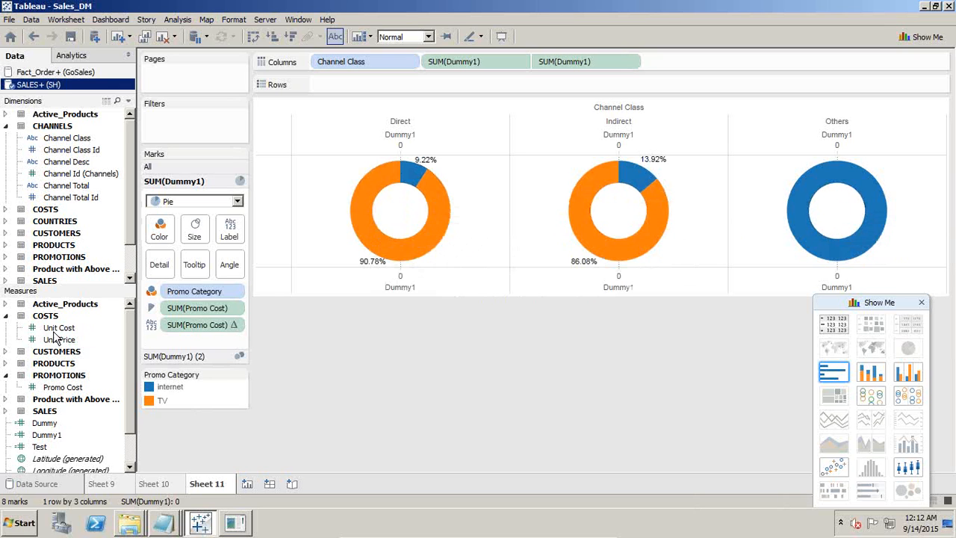
mouse_move(70, 395)
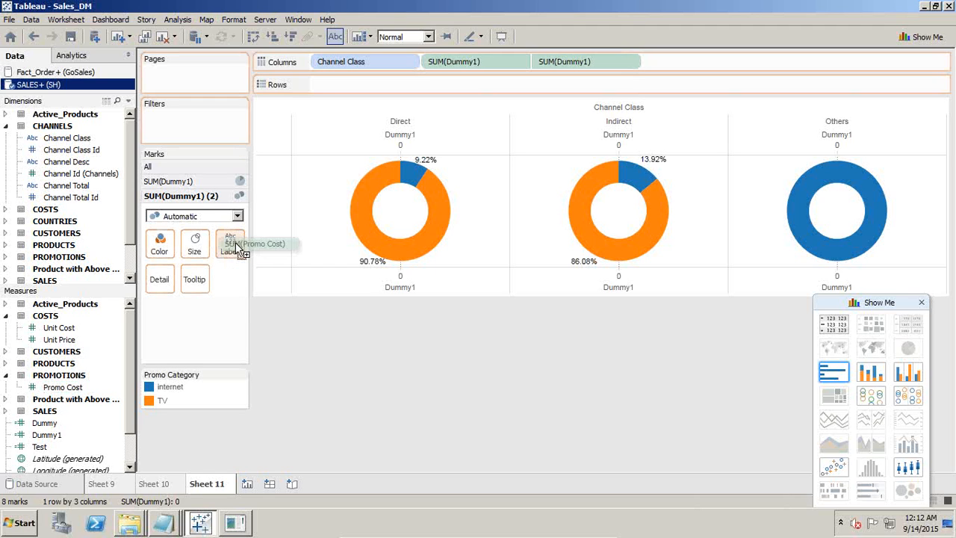
- Label the inner circles with Promo Cost as percent of total: Direct 89.72%, Indirect 6.98%, Others 3.29%
left_click_drag(262, 244, 232, 244)
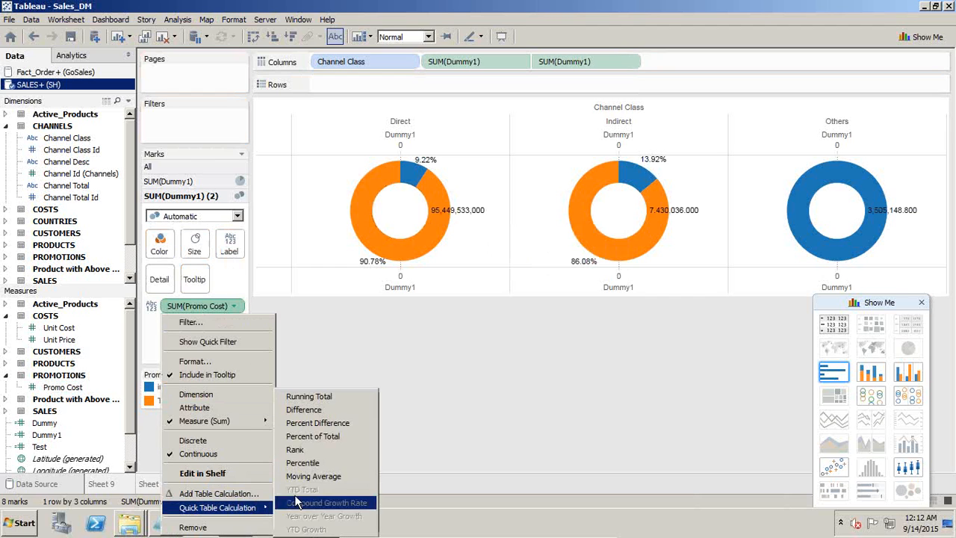
left_click(313, 435)
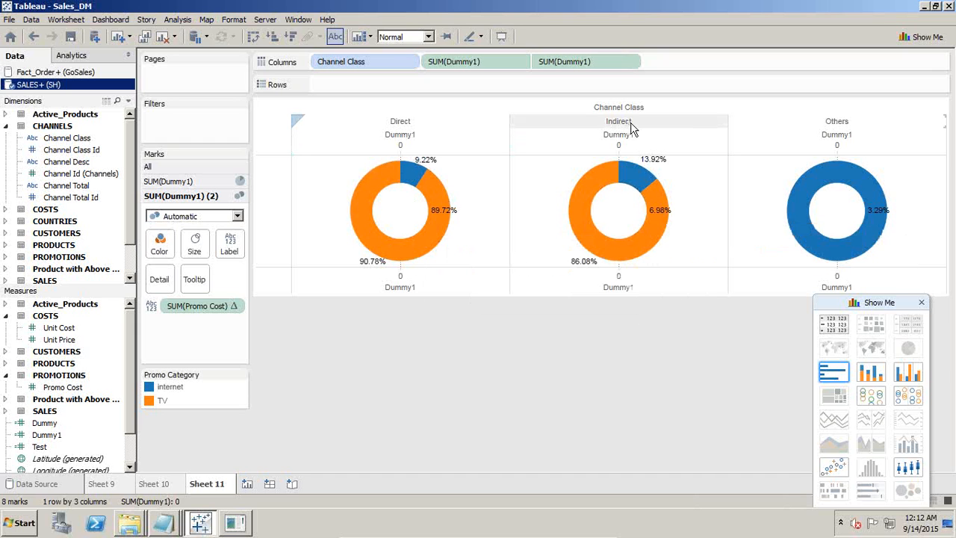
mouse_move(881, 213)
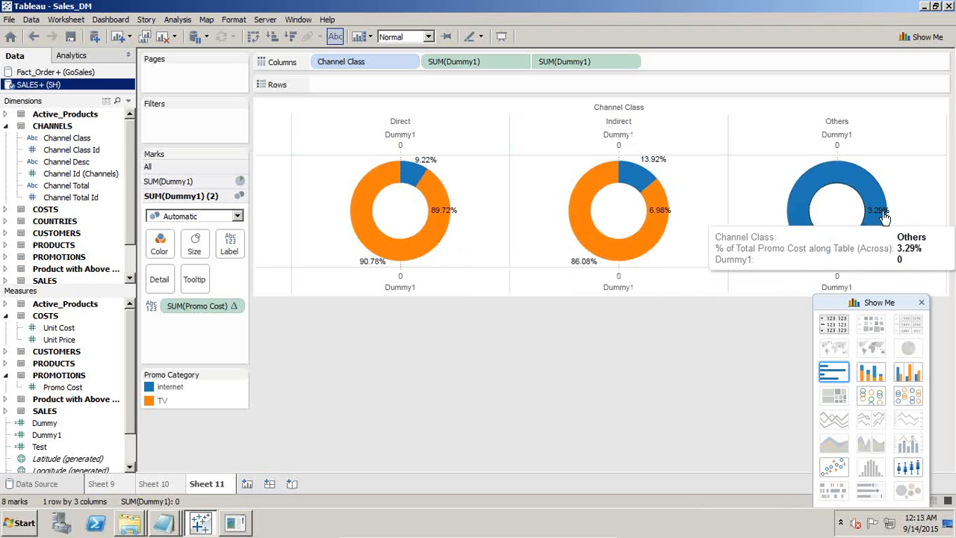
mouse_move(836, 127)
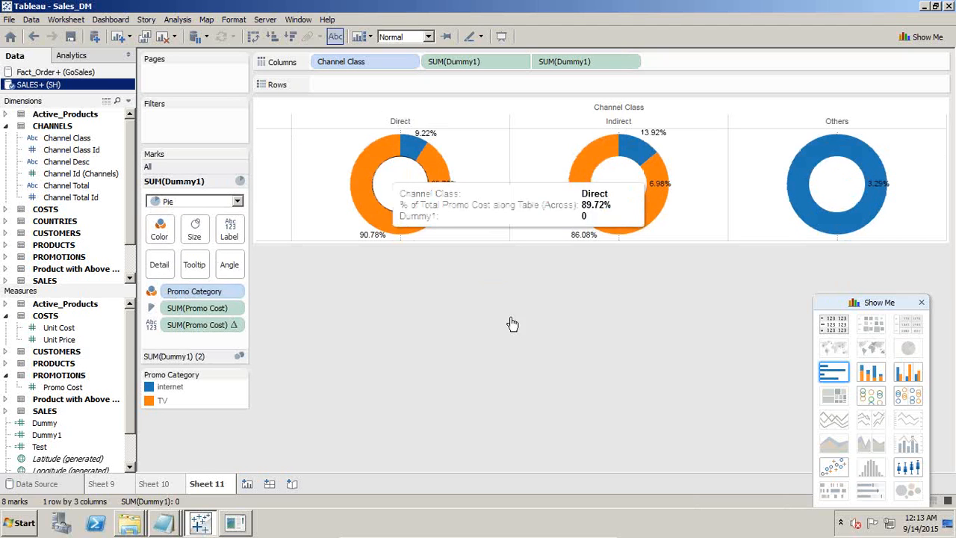
mouse_move(359, 119)
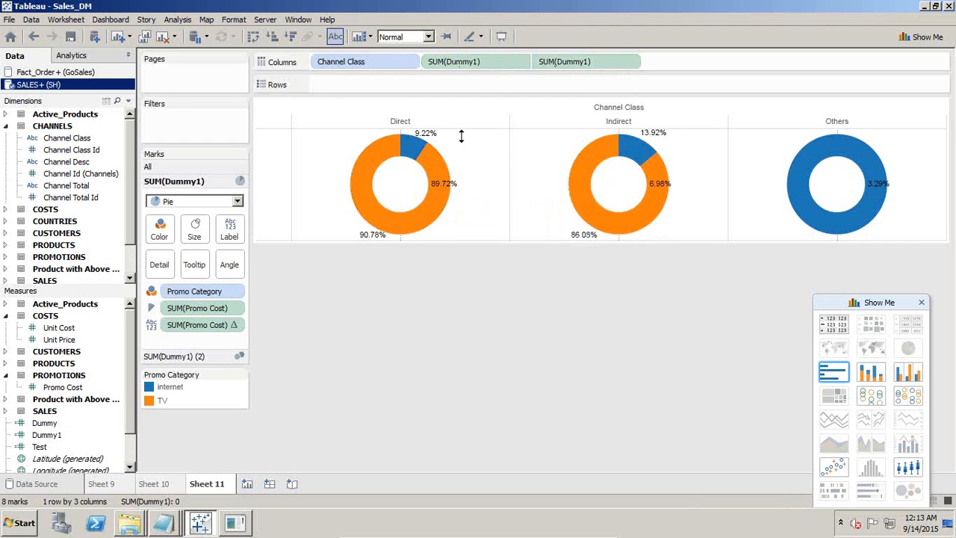
mouse_move(434, 163)
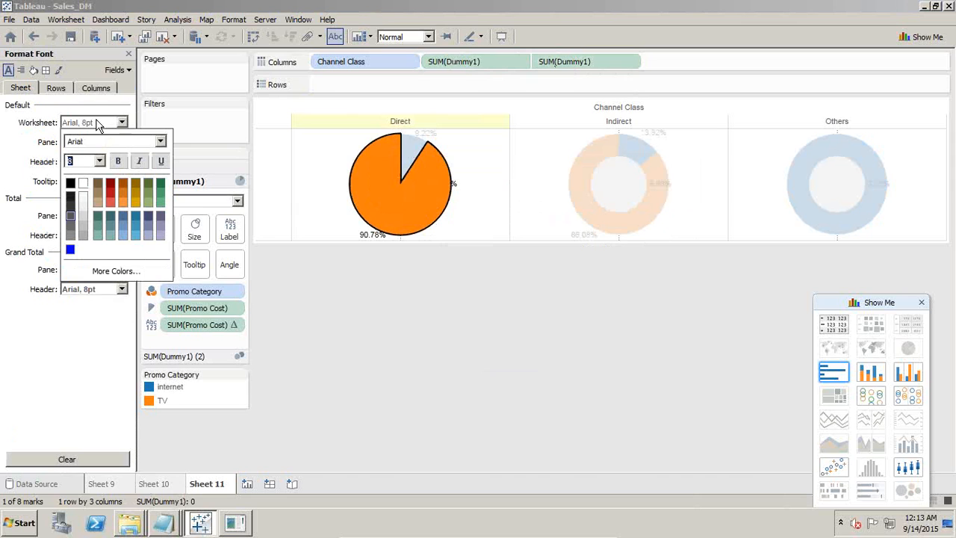
- Enlarge the worksheet font in Malgun Gothic blue and move the Direct centre percentage into the donut
left_click(99, 160)
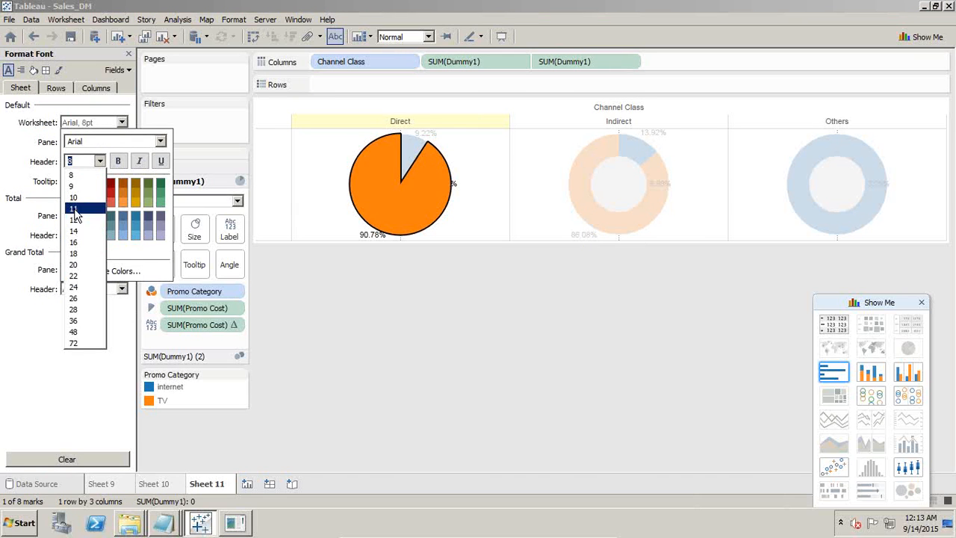
left_click(72, 208)
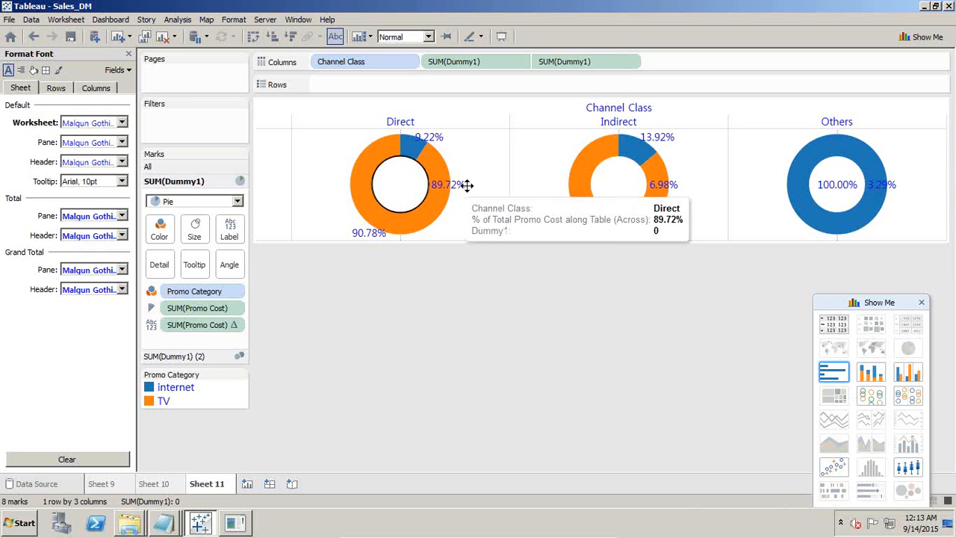
left_click(410, 187)
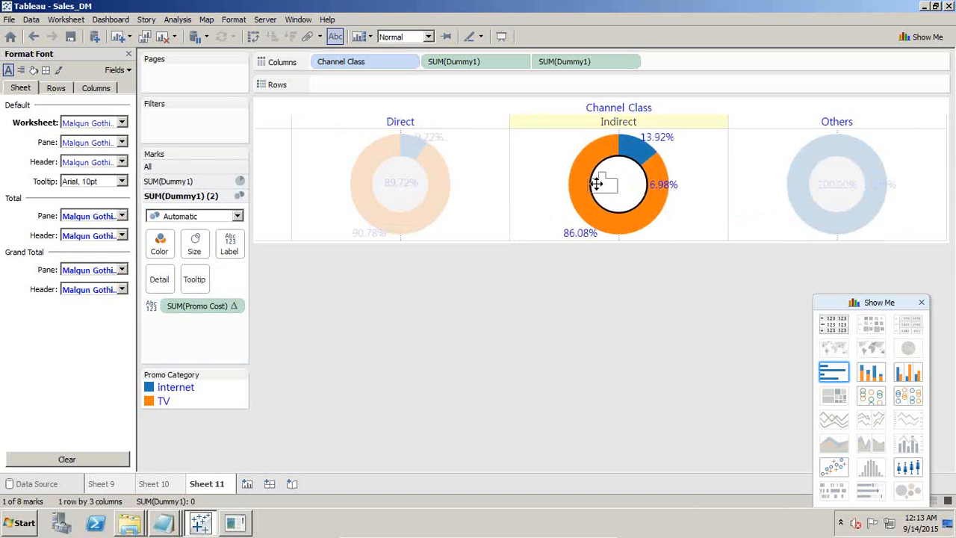
mouse_move(851, 187)
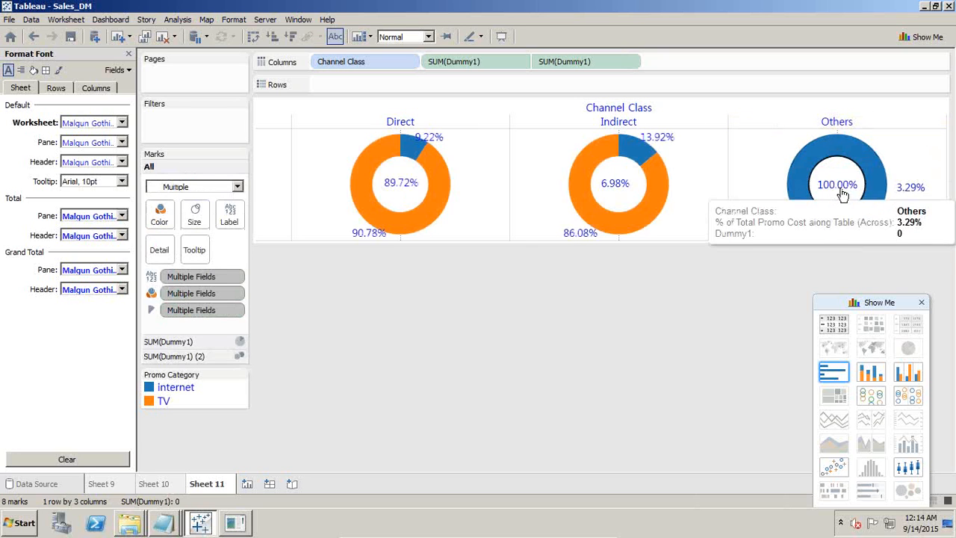
left_click(837, 184)
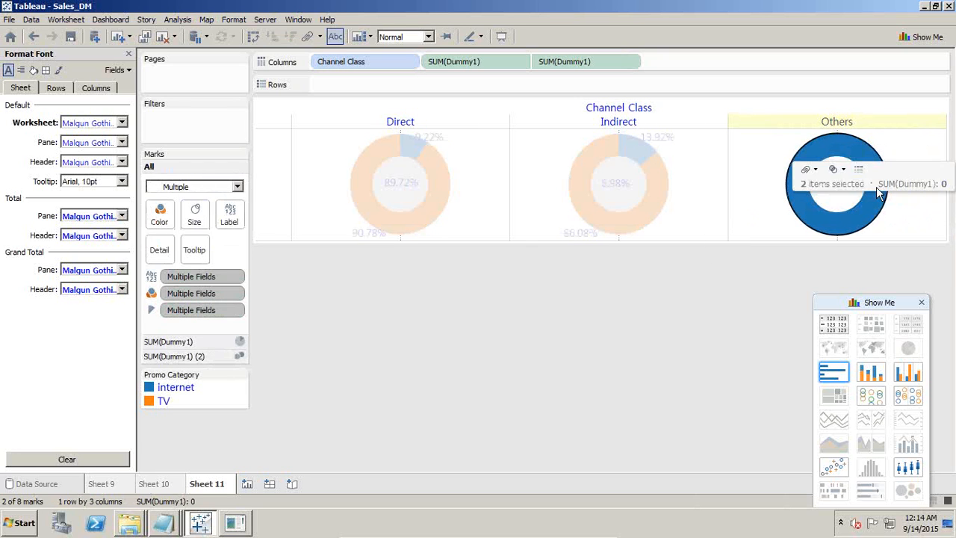
left_click(563, 271)
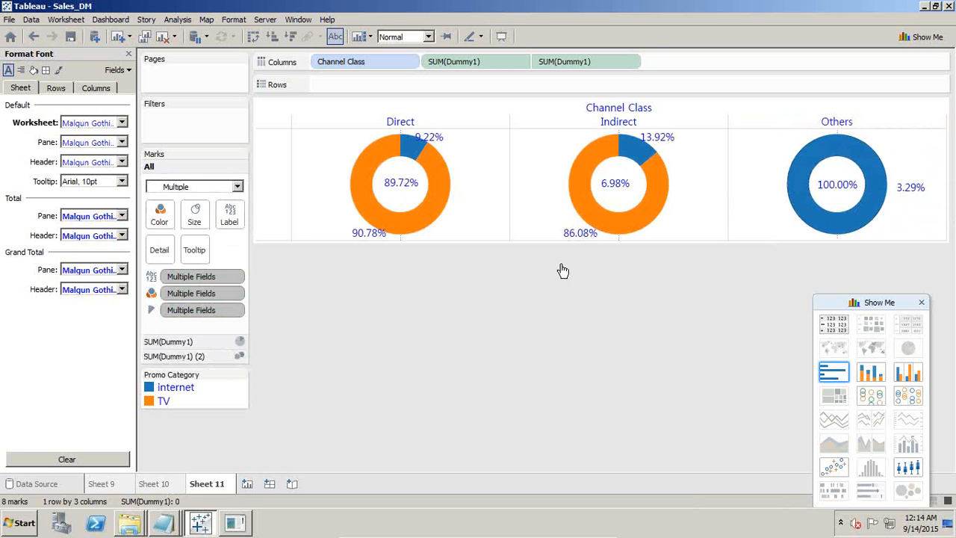
mouse_move(426, 224)
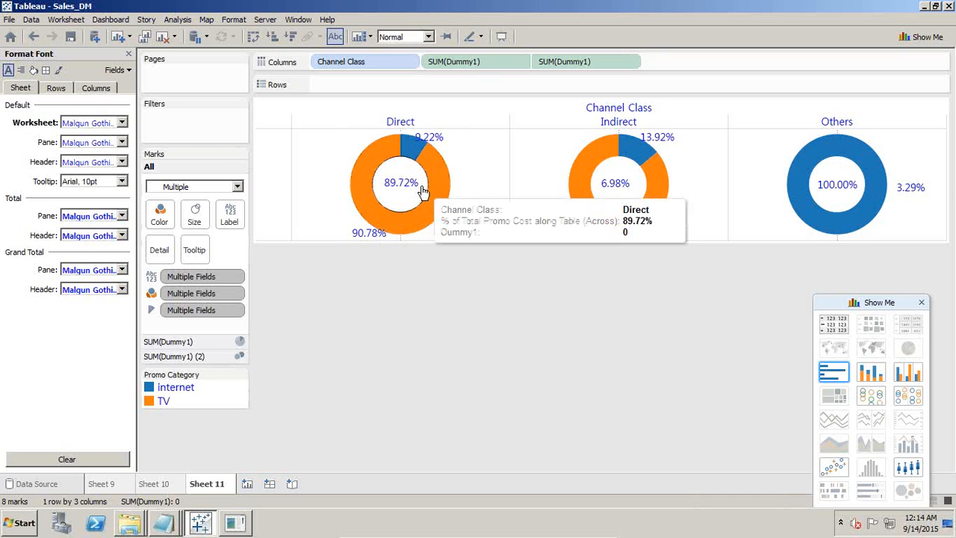
mouse_move(486, 249)
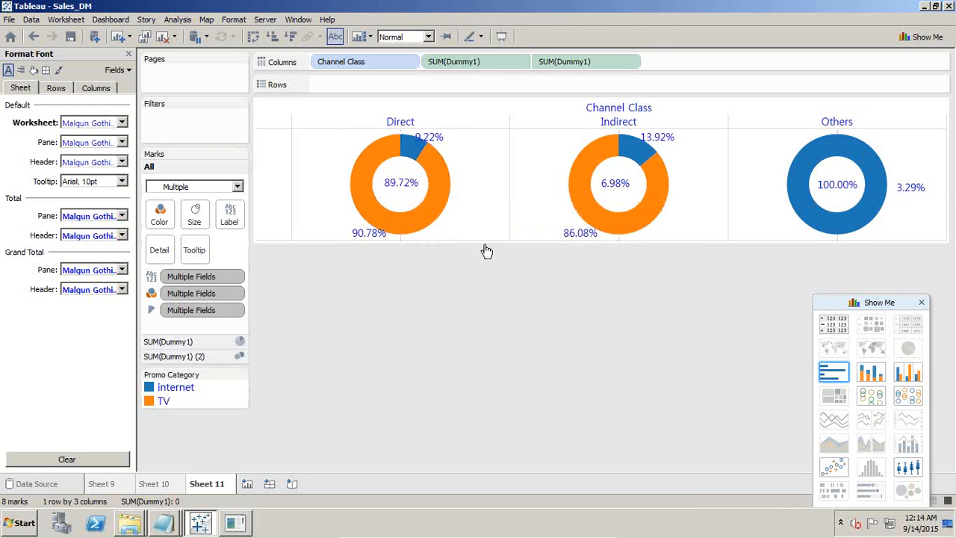
mouse_move(814, 186)
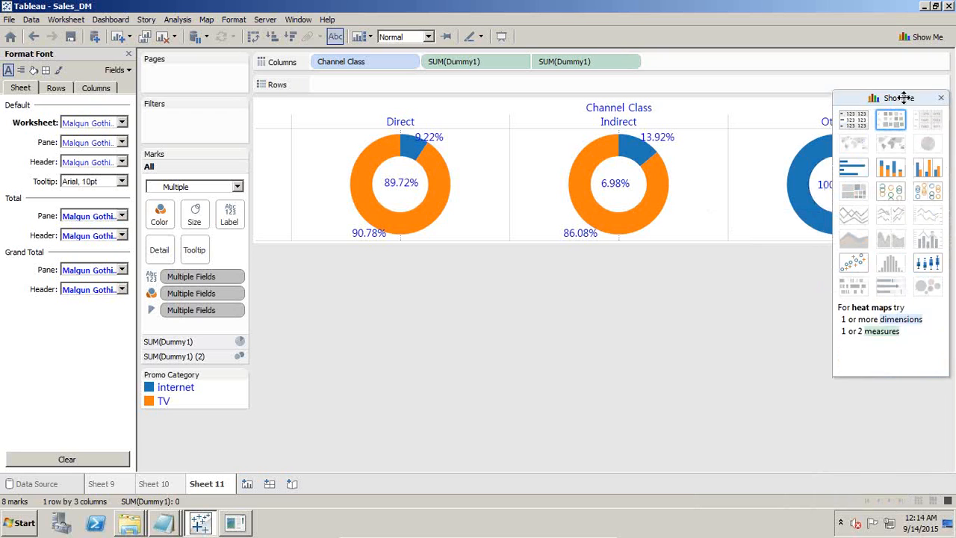
mouse_move(927, 143)
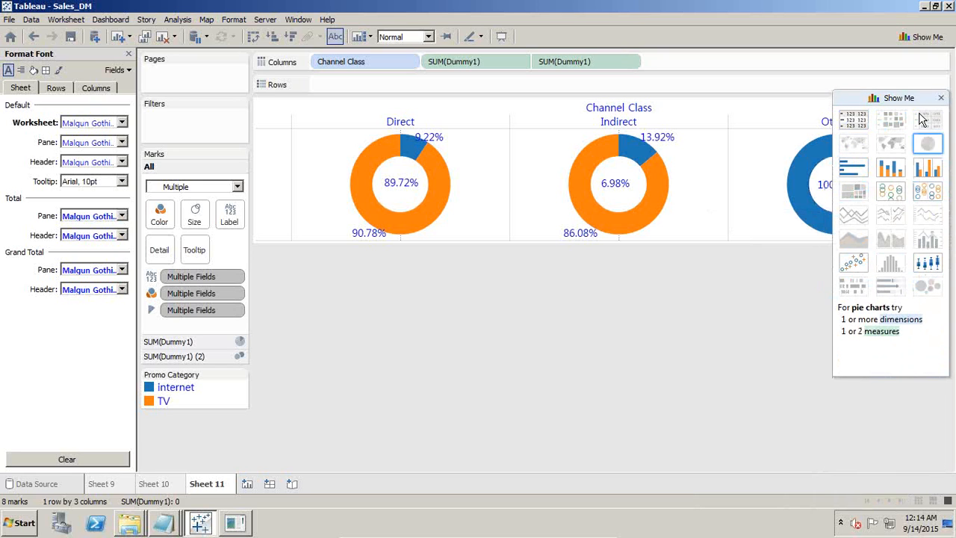